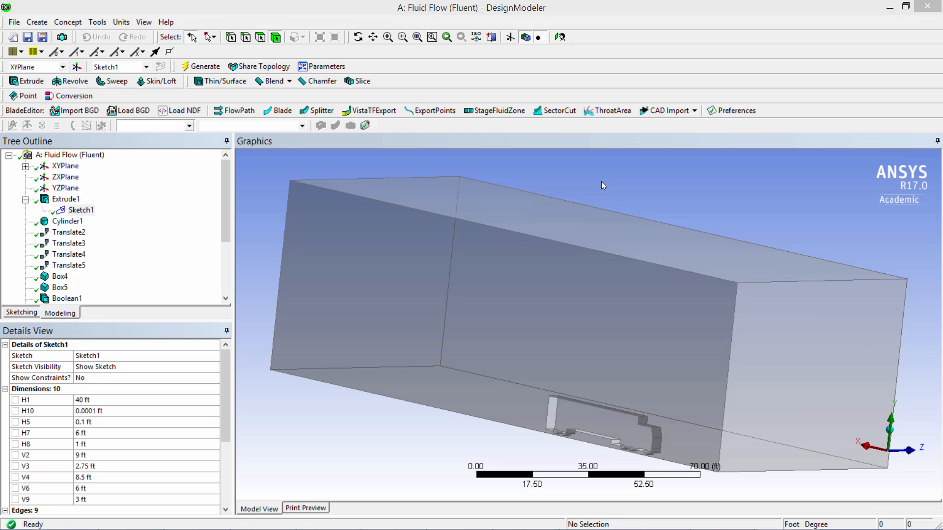
{"action": "mouse_move", "coordinate": [102, 206]}
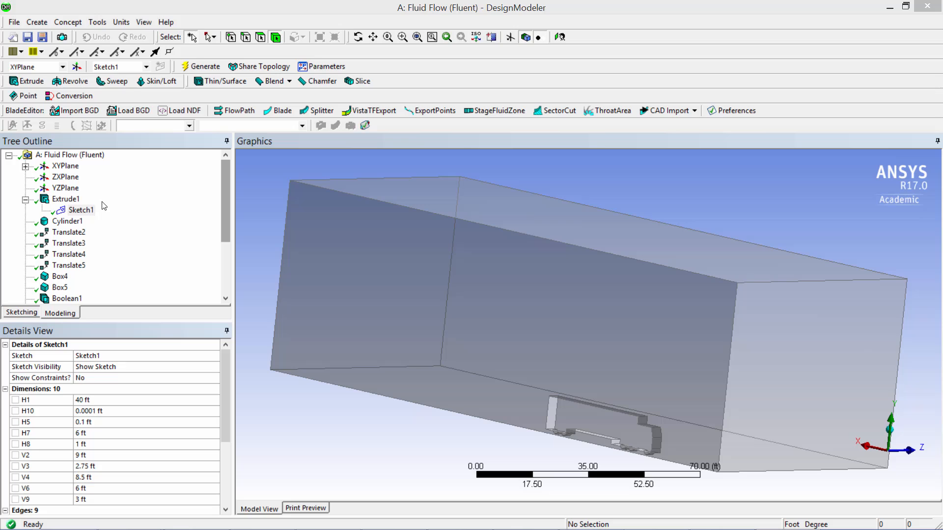
- Highlight the truck outline, zoom around it, refit the enclosure and review the slice feature settings
{"action": "left_click", "coordinate": [81, 210]}
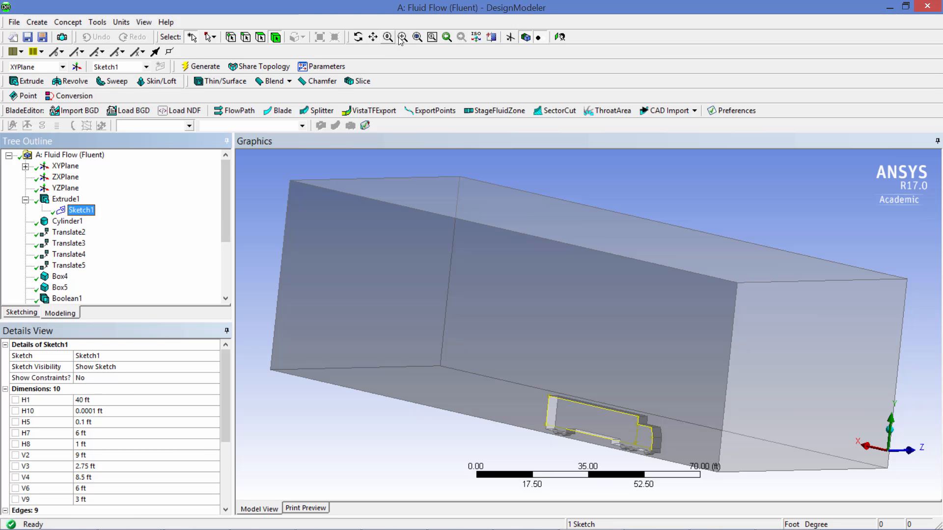
{"action": "left_click", "coordinate": [403, 37]}
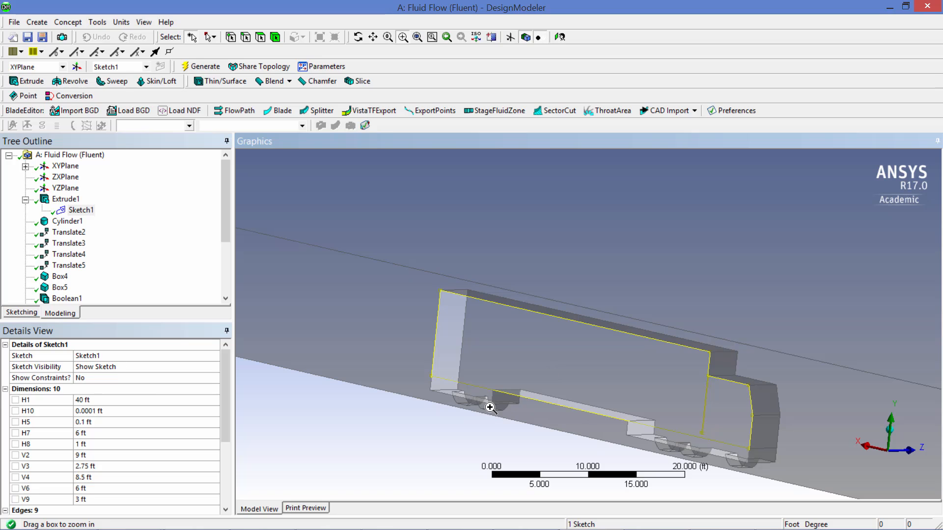
{"action": "mouse_move", "coordinate": [707, 445]}
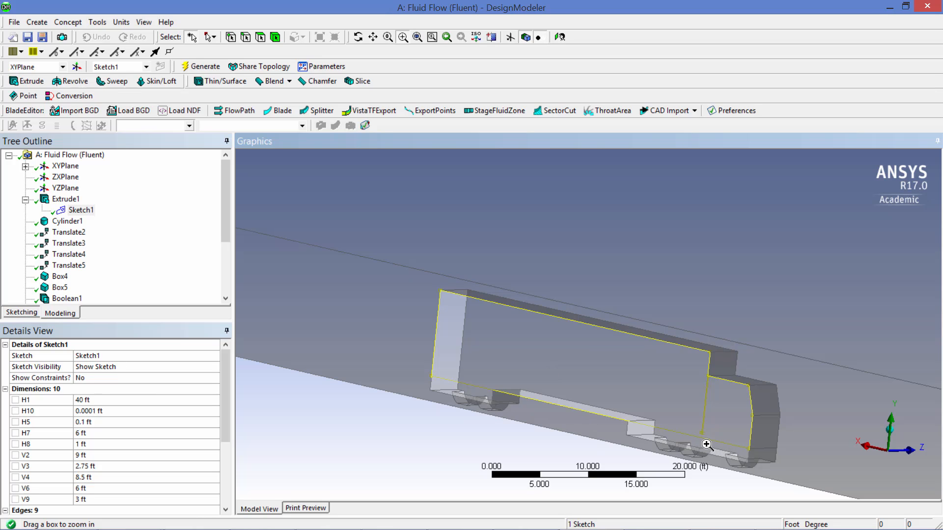
{"action": "mouse_move", "coordinate": [693, 455]}
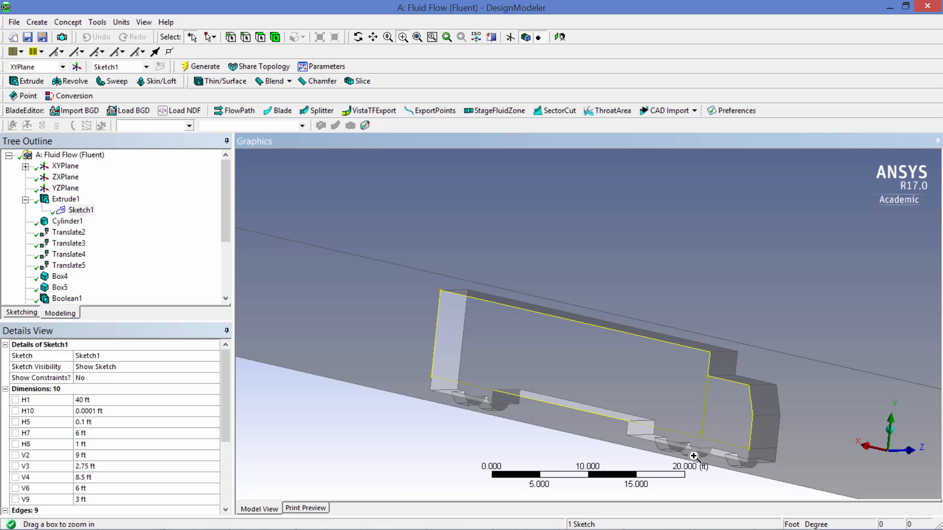
{"action": "left_click", "coordinate": [416, 37]}
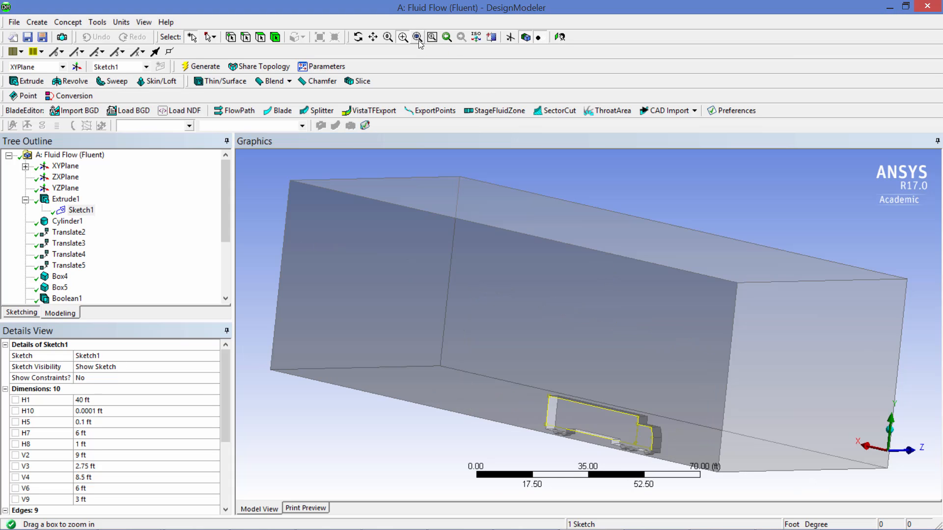
{"action": "mouse_move", "coordinate": [606, 177]}
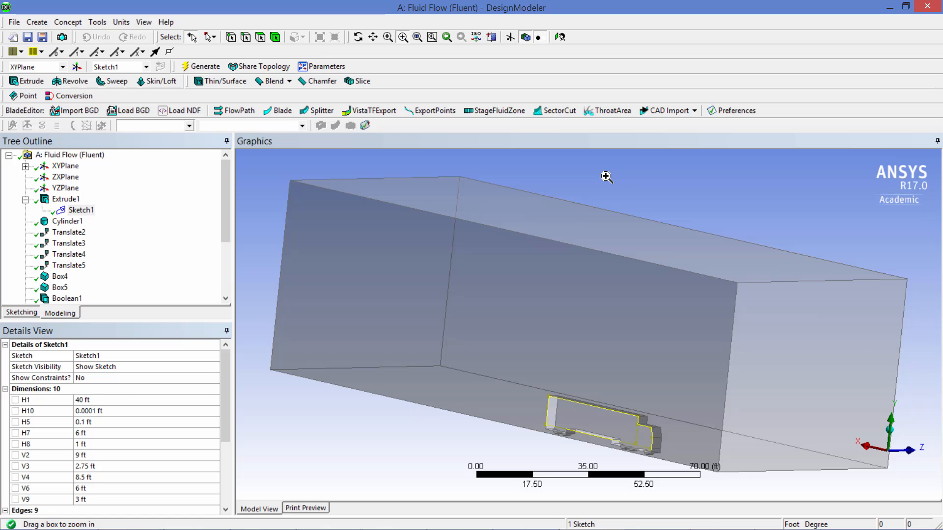
{"action": "scroll", "scroll_direction": "down", "scroll_amount": 3}
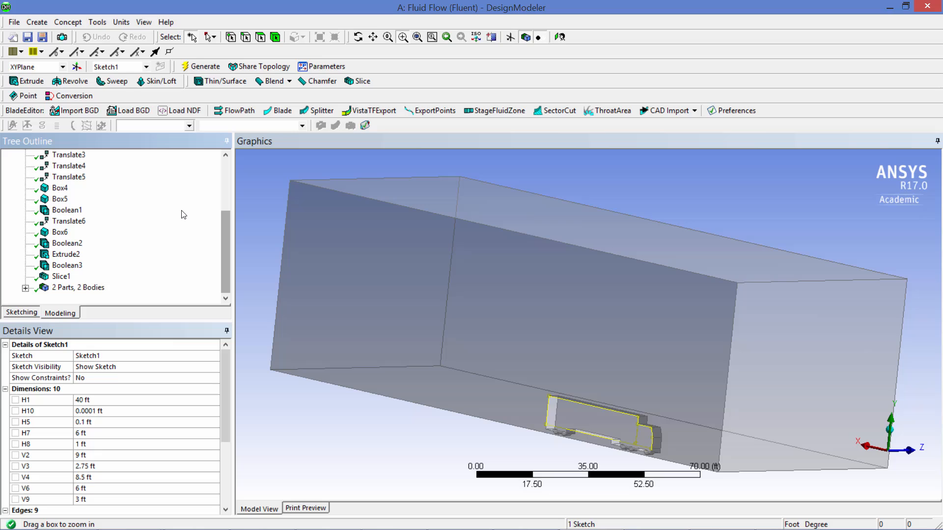
{"action": "left_click", "coordinate": [61, 276]}
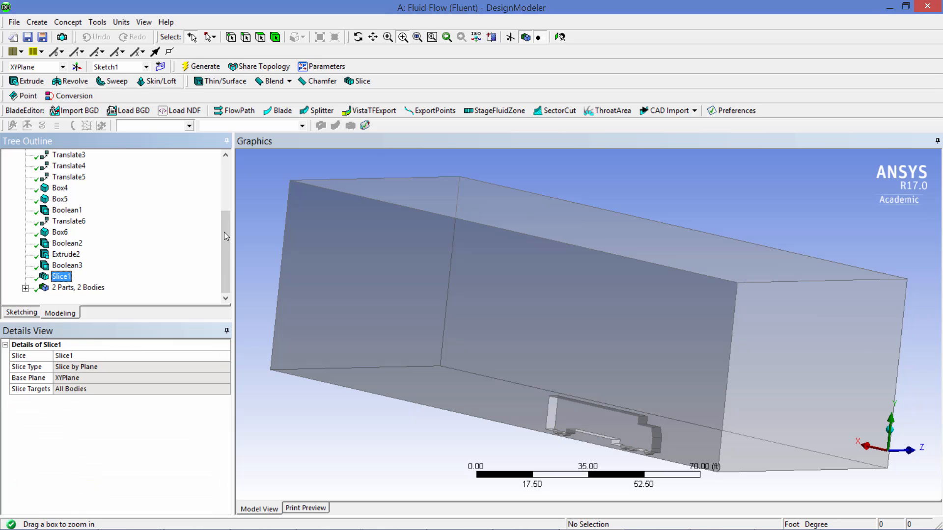
{"action": "mouse_move", "coordinate": [265, 224]}
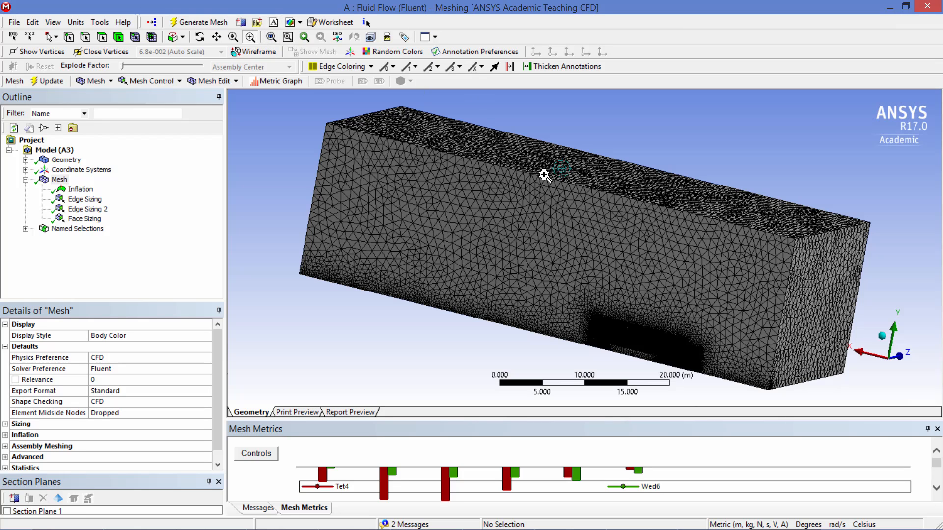
- Zoom in on the truck edge to inspect the thin inflation layers along the body
{"action": "scroll", "scroll_direction": "up", "scroll_amount": 3}
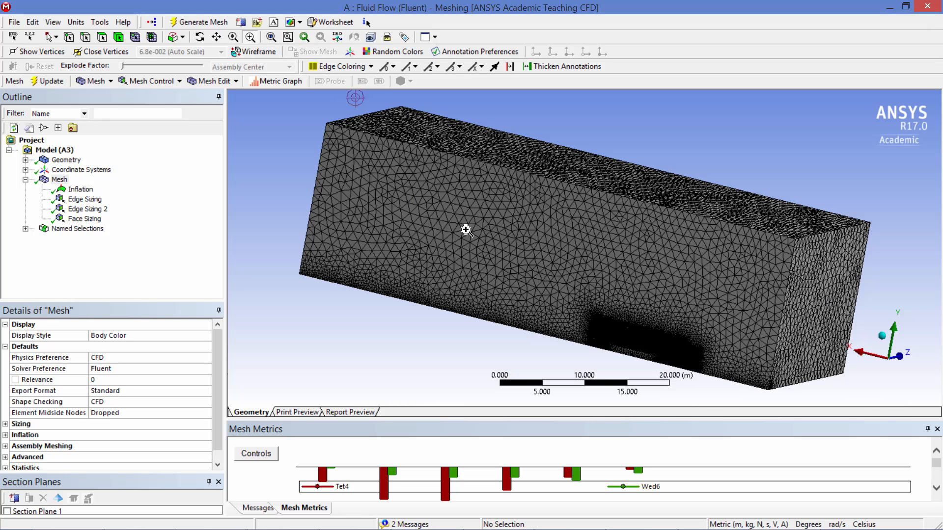
{"action": "scroll", "scroll_direction": "up", "scroll_amount": 3}
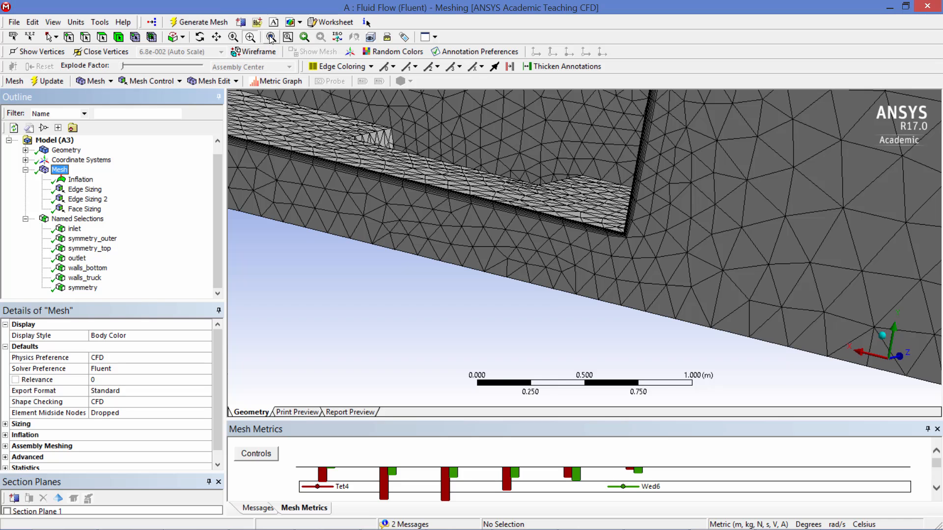
- Highlight each named selection in turn: inlet, symmetry_outer, symmetry_top, outlet, walls_bottom and walls_truck
{"action": "left_click", "coordinate": [75, 229]}
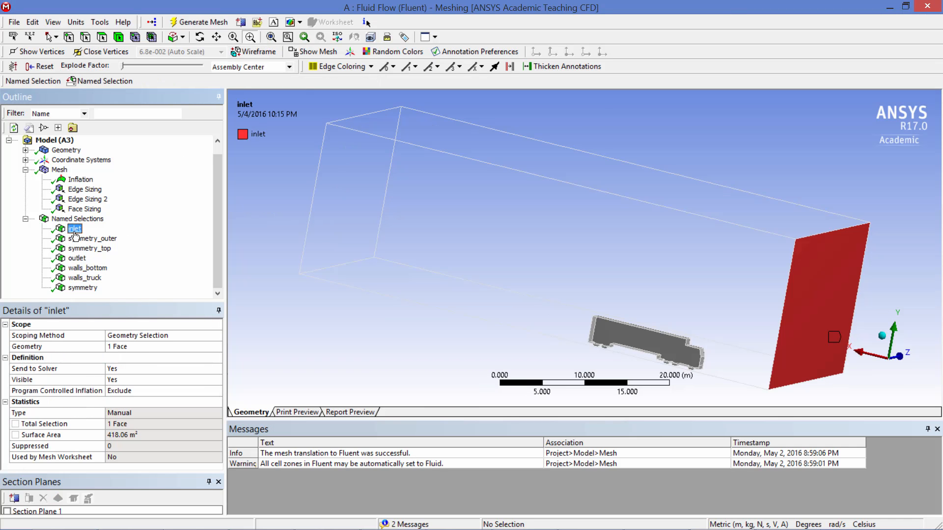
{"action": "left_click", "coordinate": [94, 239]}
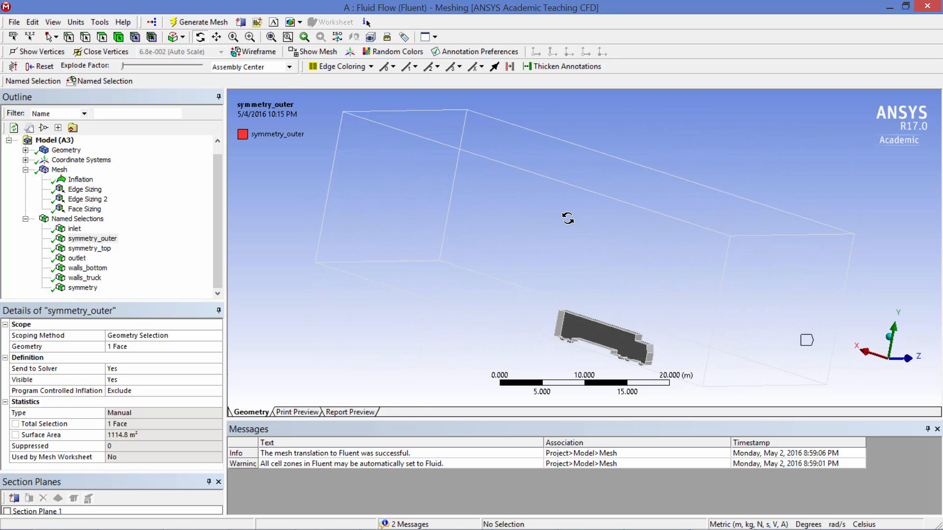
{"action": "left_click", "coordinate": [90, 249]}
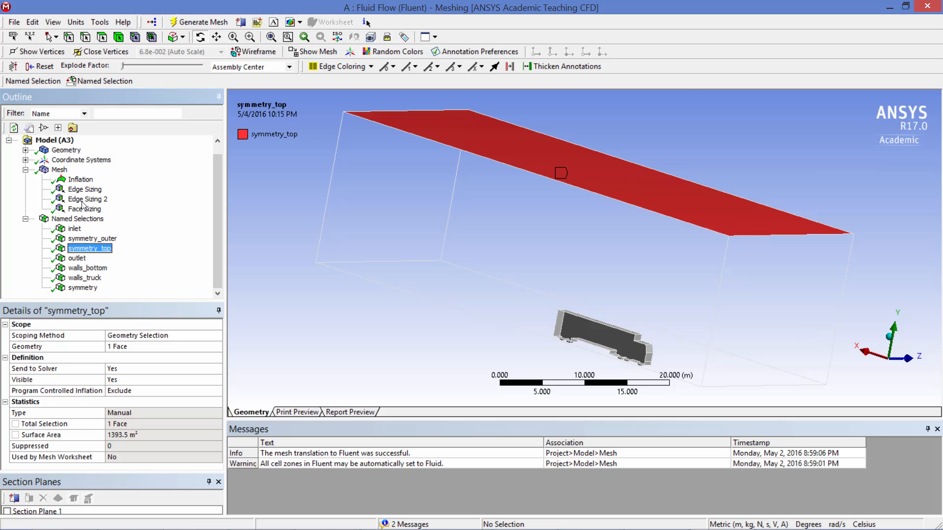
{"action": "left_click", "coordinate": [77, 257]}
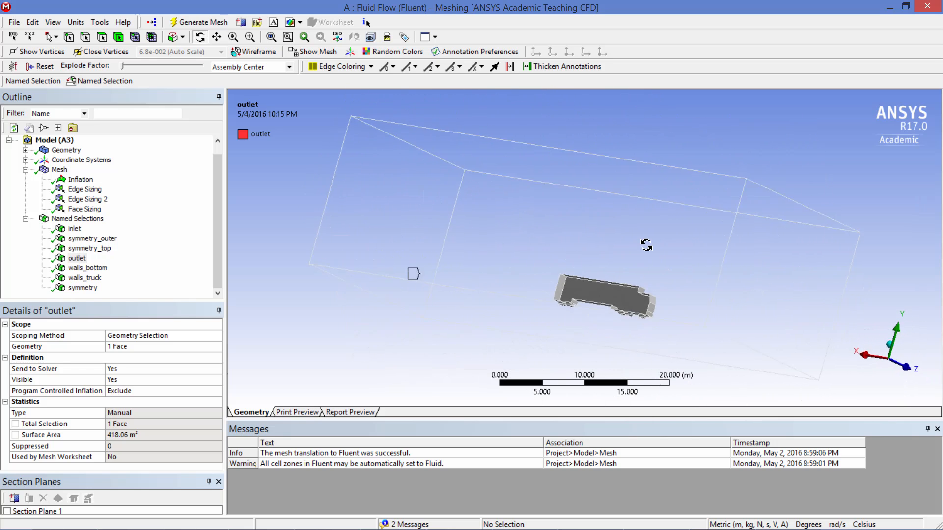
{"action": "left_click", "coordinate": [87, 268]}
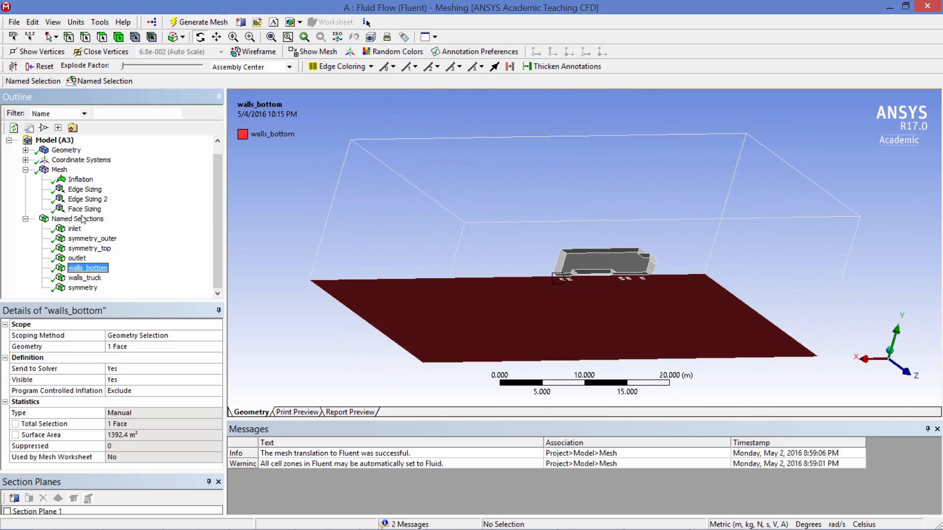
{"action": "mouse_move", "coordinate": [98, 282]}
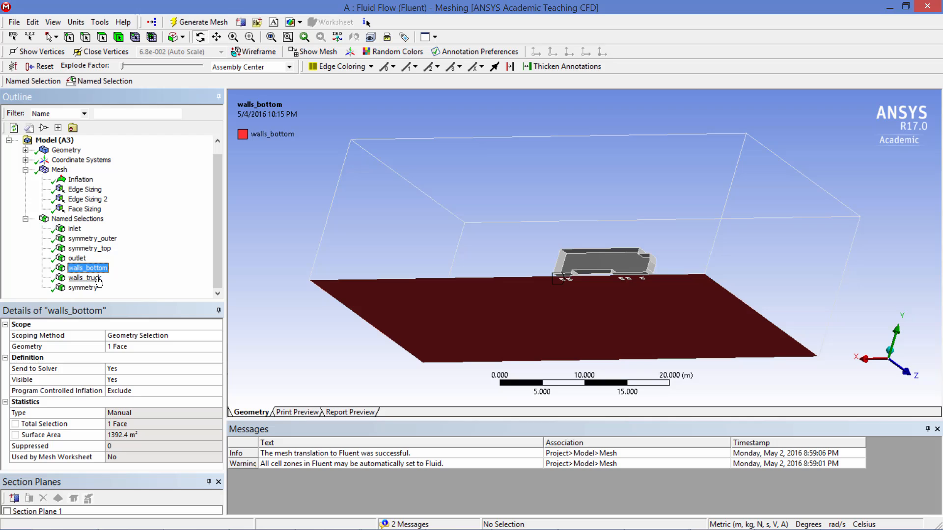
{"action": "left_click", "coordinate": [85, 278]}
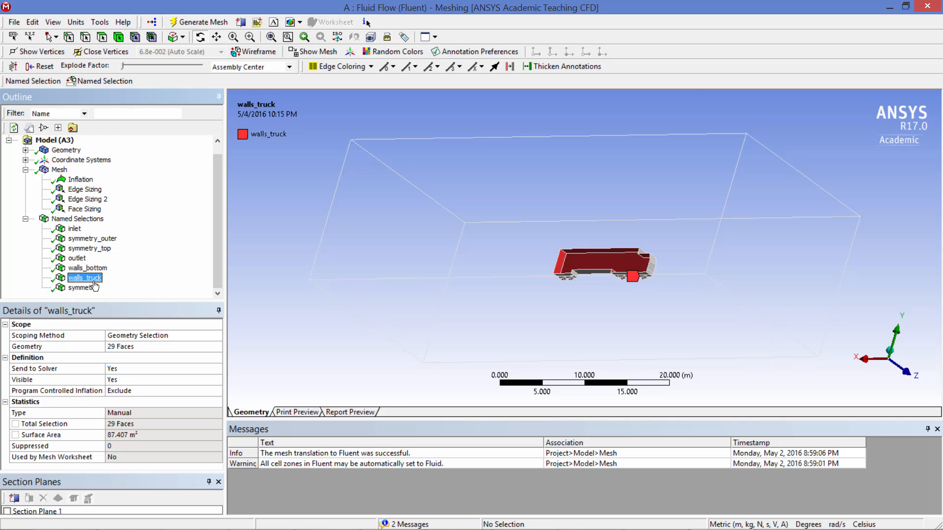
{"action": "left_click", "coordinate": [83, 288]}
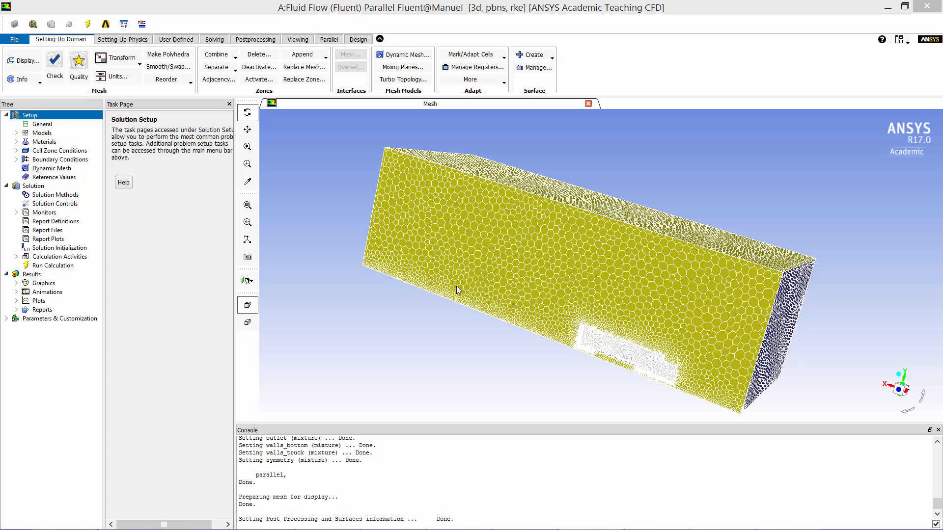
- Zoom onto the loaded mesh and show the General page with the pressure-based steady solver
{"action": "scroll", "scroll_direction": "up", "scroll_amount": 3}
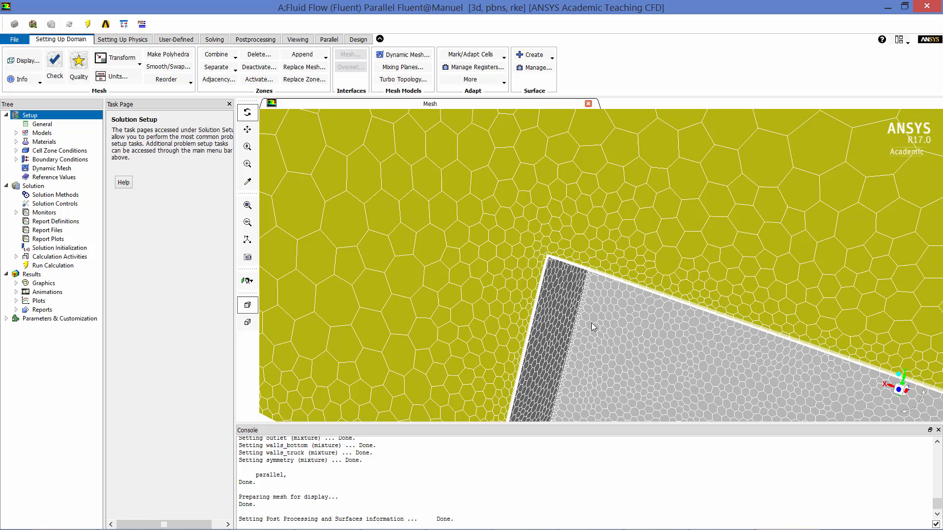
{"action": "scroll", "scroll_direction": "up", "scroll_amount": 3}
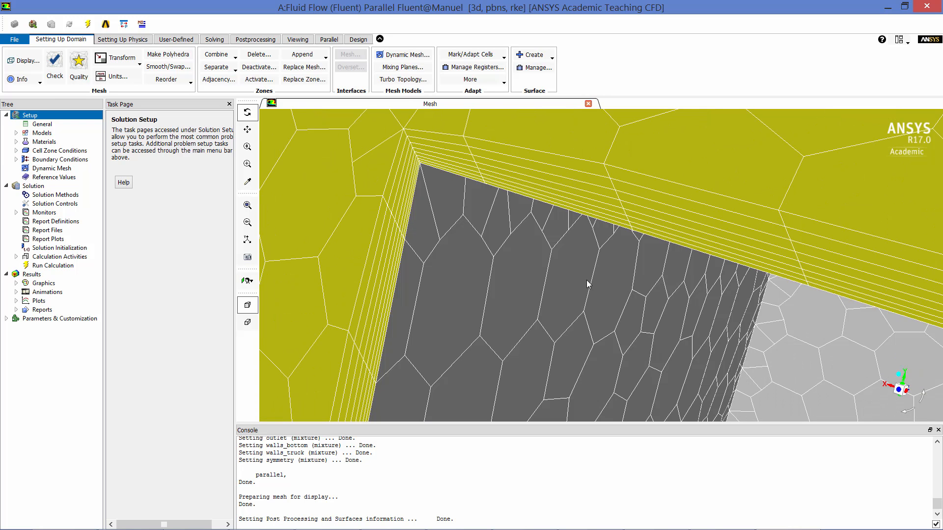
{"action": "mouse_move", "coordinate": [452, 133]}
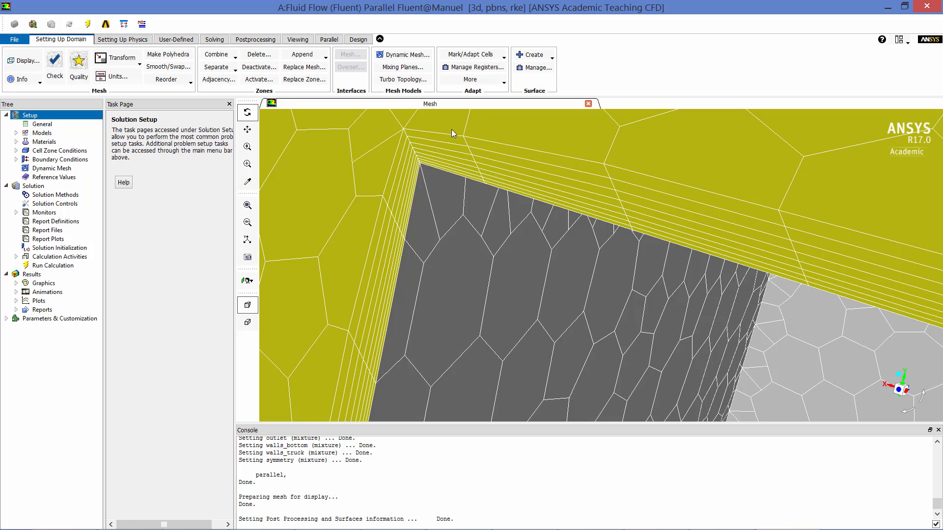
{"action": "left_click", "coordinate": [41, 124]}
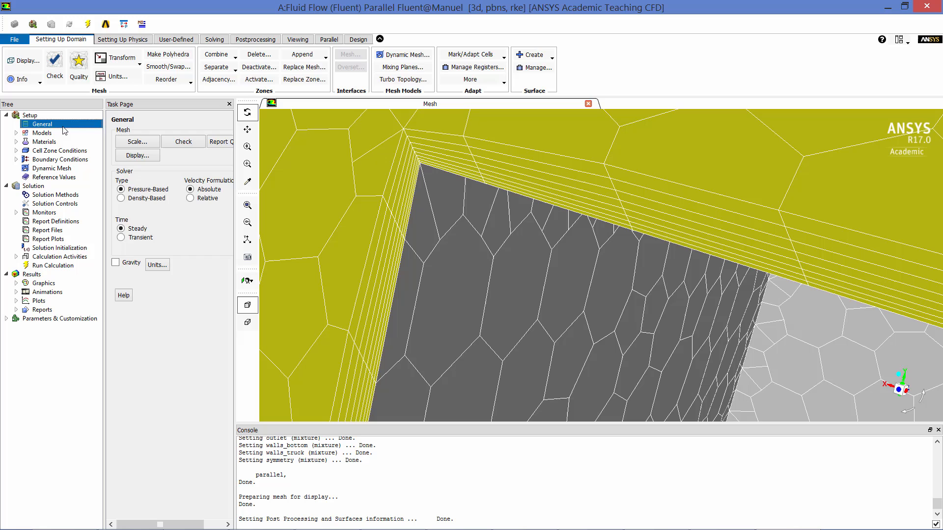
- Review the realizable k-epsilon model, air's constant density and viscosity, and the inlet and outlet zone settings
{"action": "left_click", "coordinate": [42, 133]}
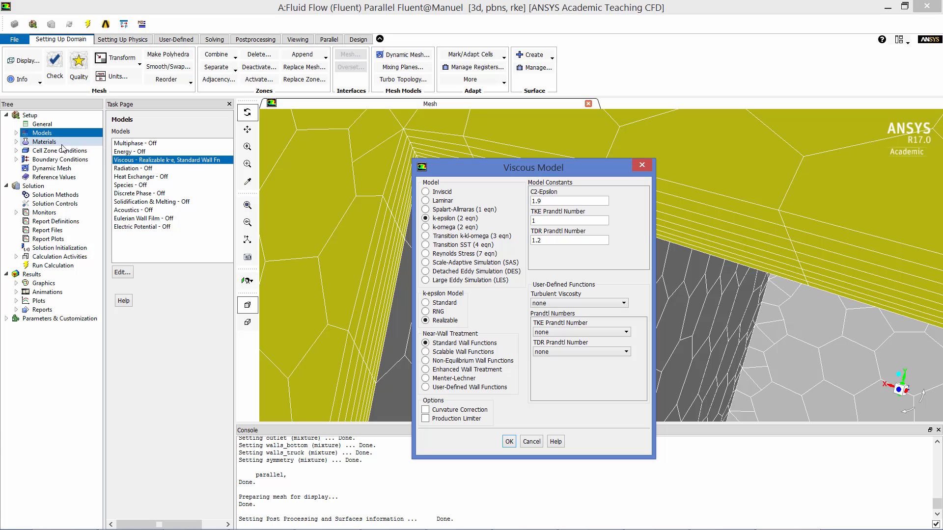
{"action": "left_click", "coordinate": [44, 142]}
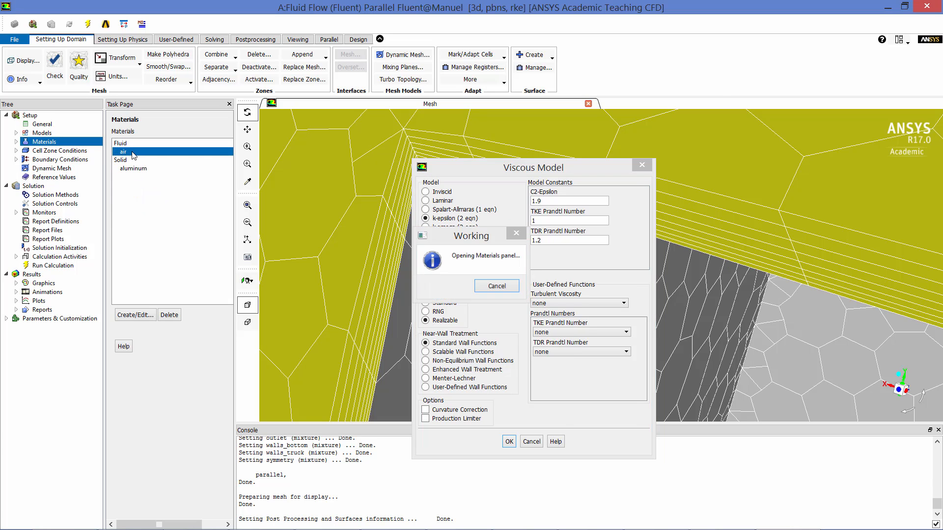
{"action": "left_click", "coordinate": [135, 314]}
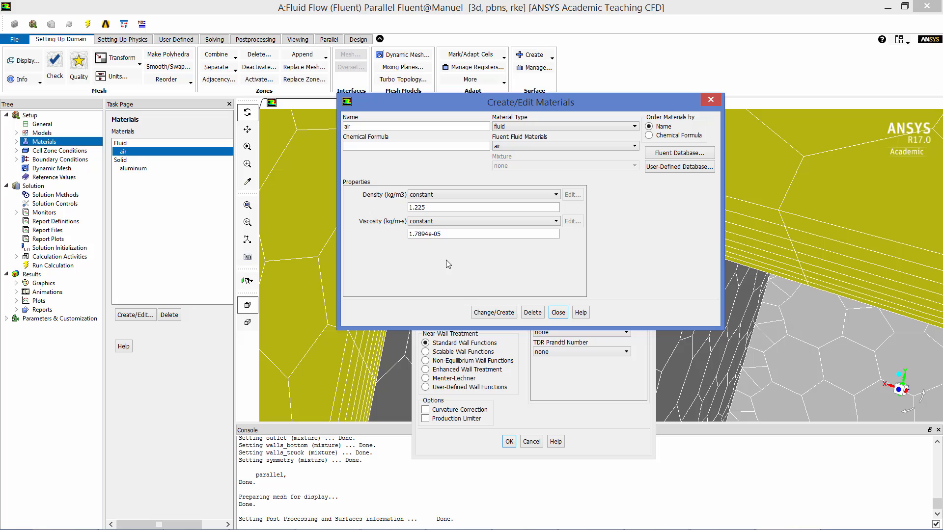
{"action": "left_click", "coordinate": [59, 159]}
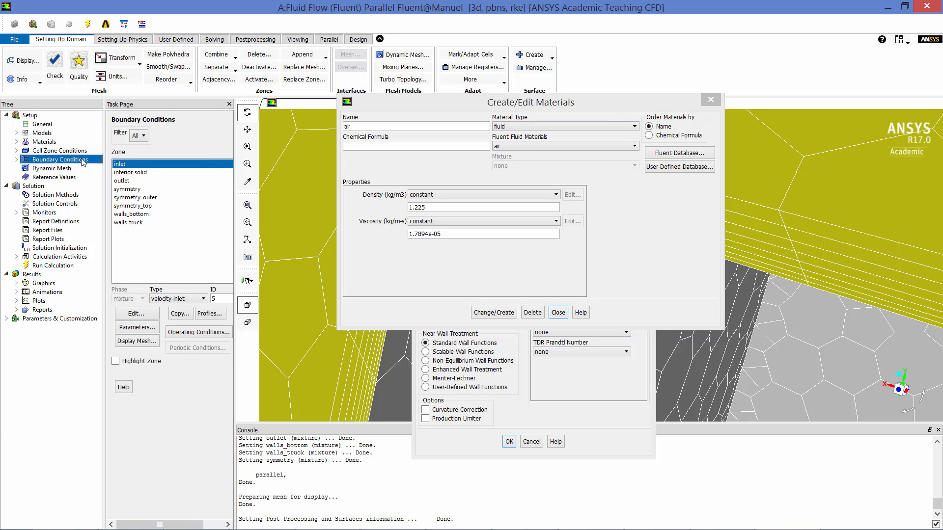
{"action": "mouse_move", "coordinate": [137, 313]}
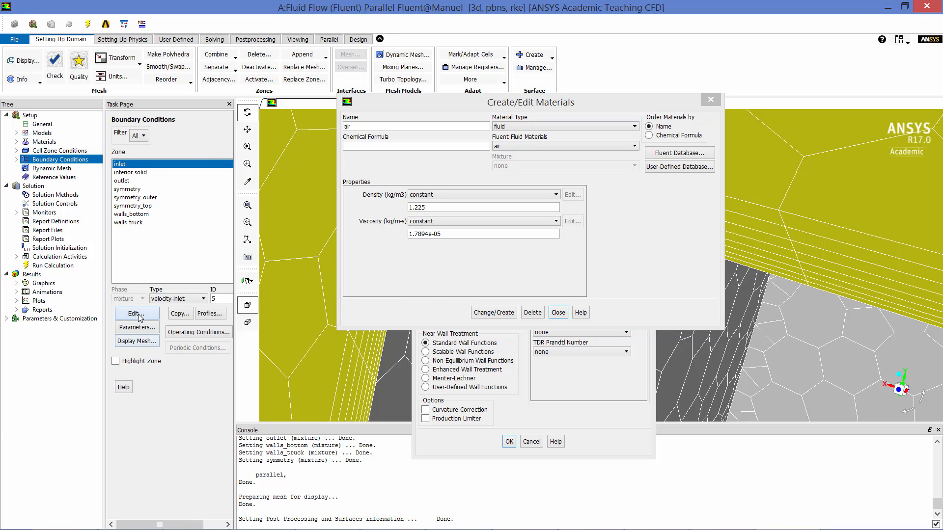
{"action": "left_click", "coordinate": [137, 314]}
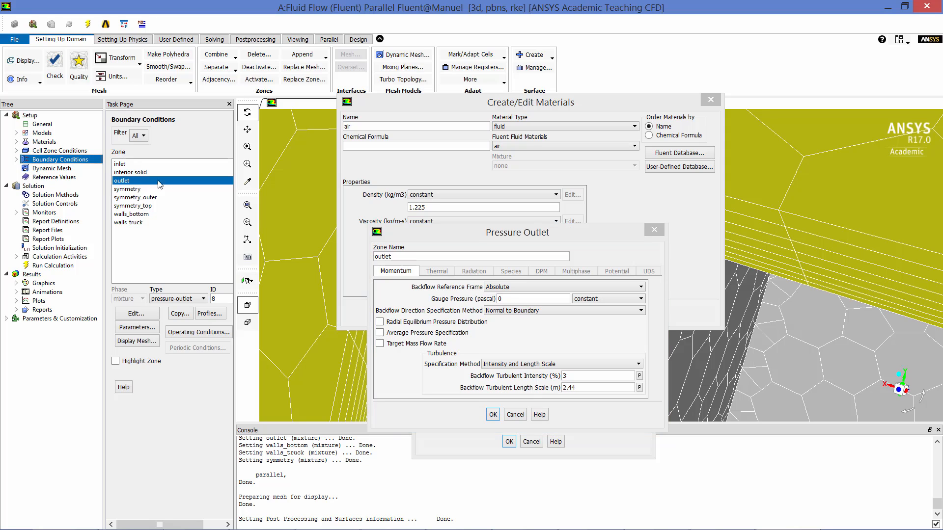
- Review the solution methods, under-relaxation factors and the drag monitor on walls_truck
{"action": "left_click", "coordinate": [55, 195]}
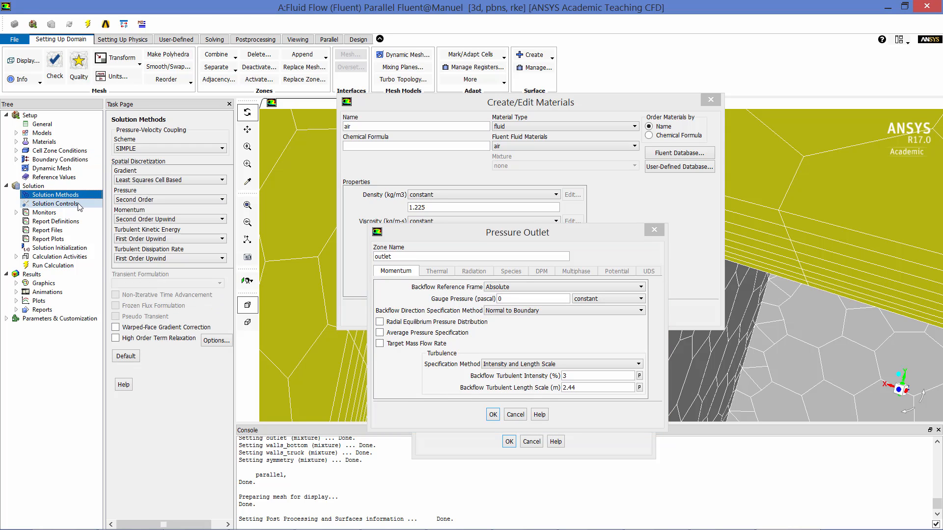
{"action": "left_click", "coordinate": [57, 203]}
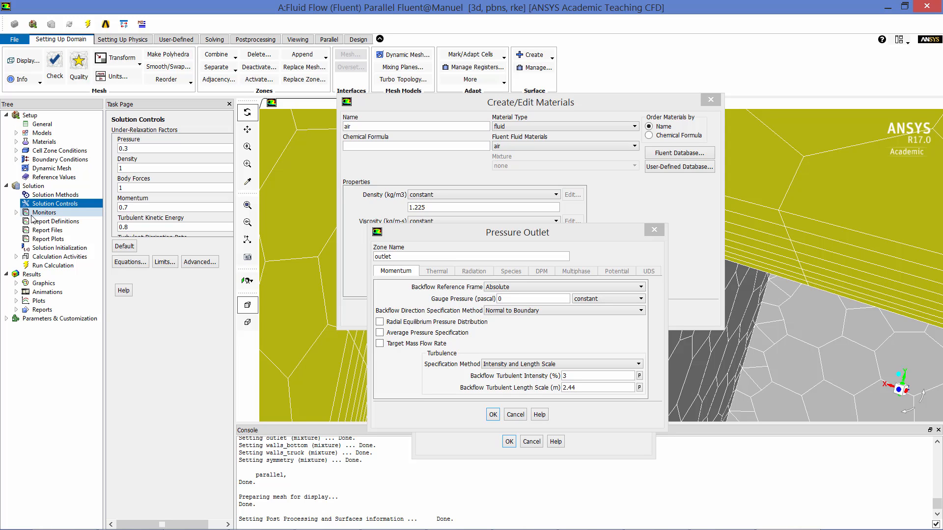
{"action": "left_click", "coordinate": [44, 212]}
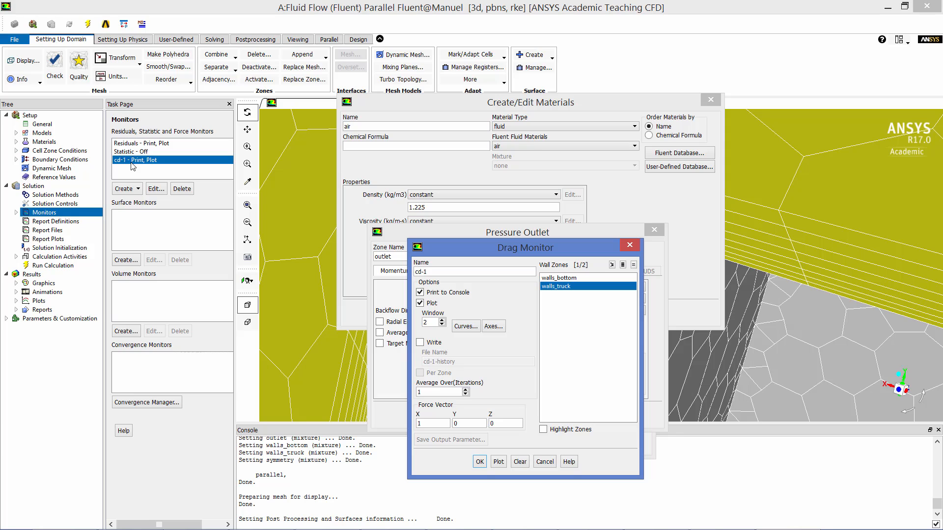
- Apply standard initialization at 26.83 m/s and start the calculation
{"action": "left_click", "coordinate": [57, 247]}
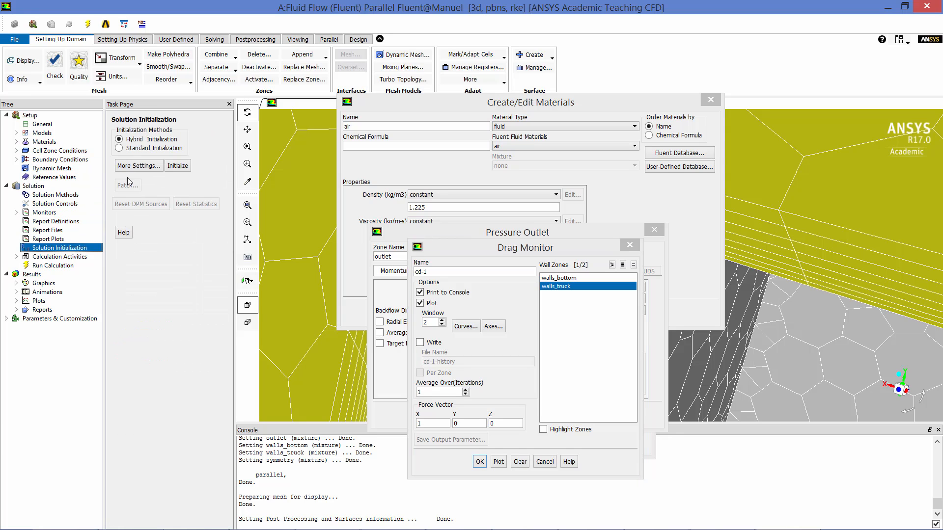
{"action": "left_click", "coordinate": [120, 147]}
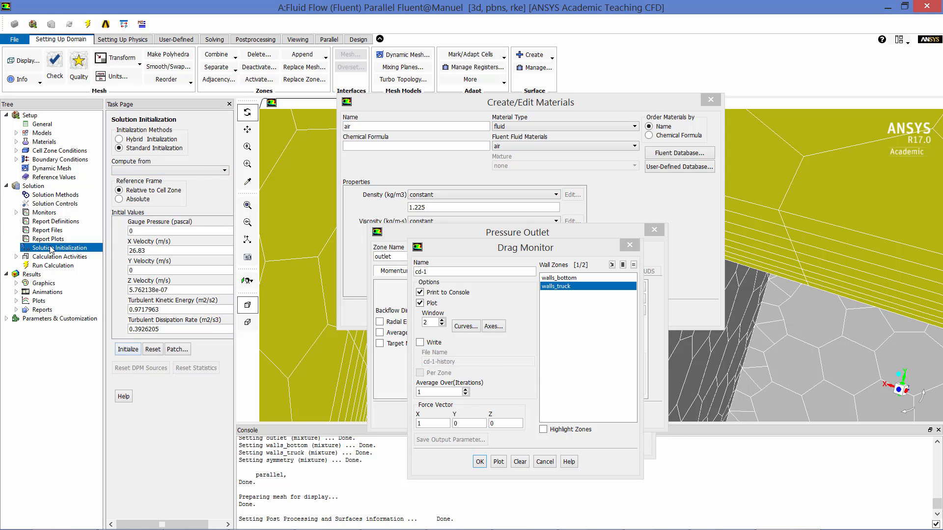
{"action": "left_click", "coordinate": [53, 265]}
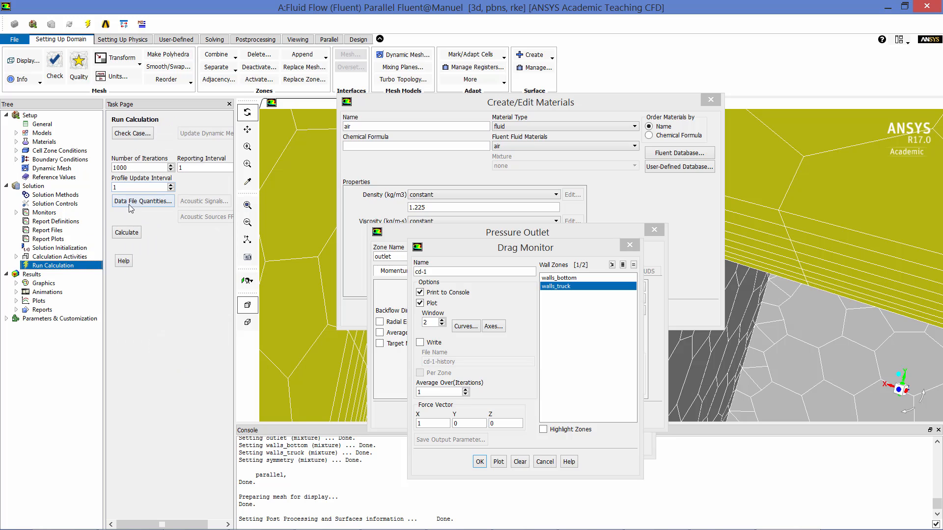
{"action": "left_click", "coordinate": [126, 233]}
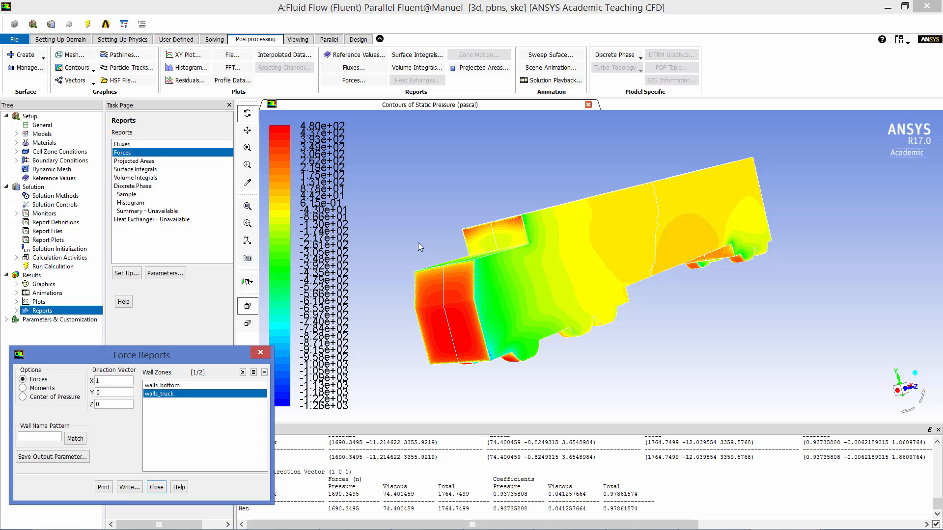
{"action": "mouse_move", "coordinate": [477, 249]}
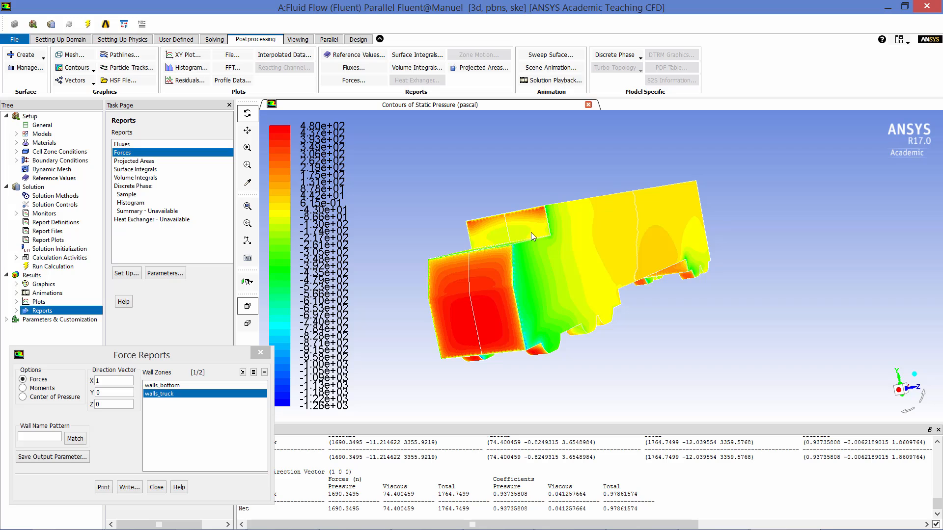
{"action": "mouse_move", "coordinate": [493, 502]}
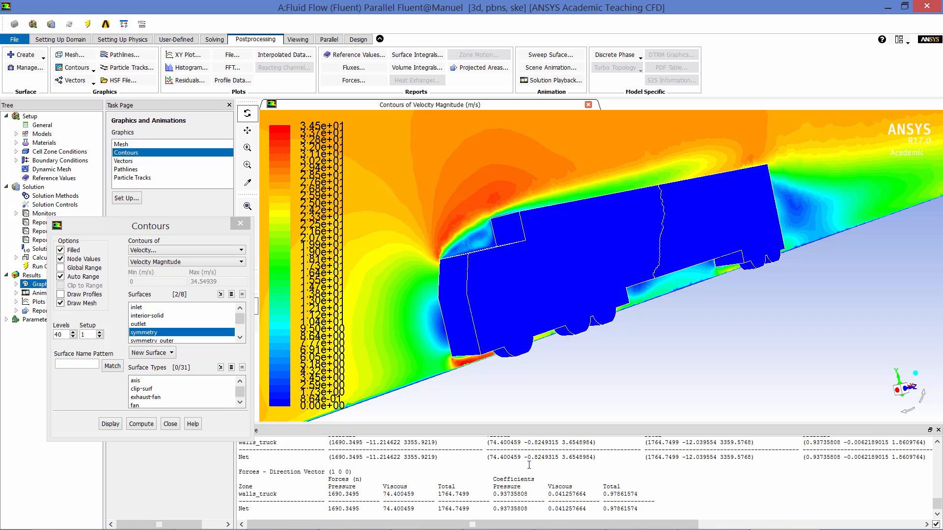
{"action": "mouse_move", "coordinate": [480, 364]}
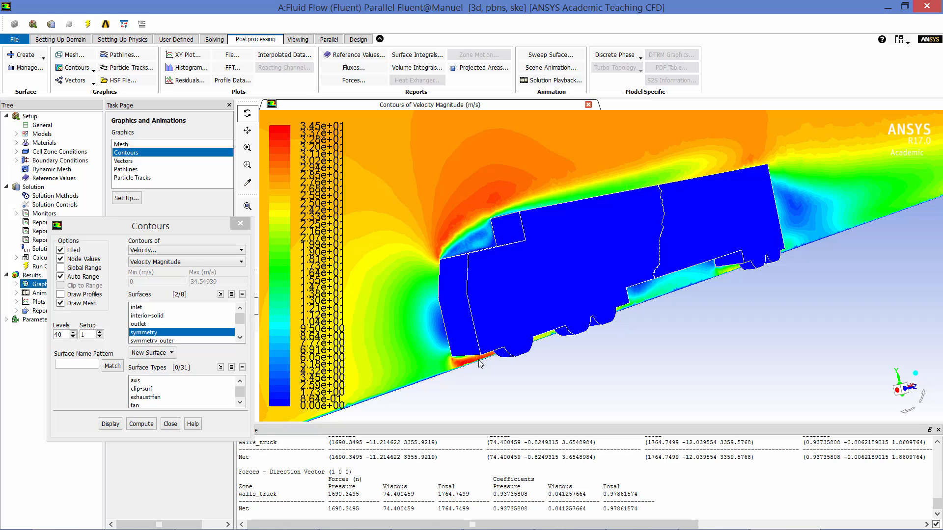
{"action": "mouse_move", "coordinate": [821, 219]}
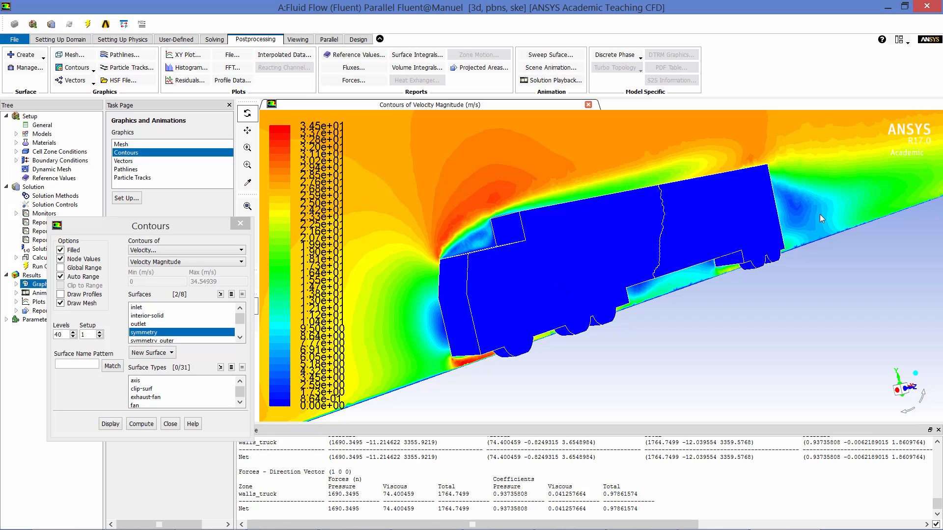
{"action": "mouse_move", "coordinate": [557, 260]}
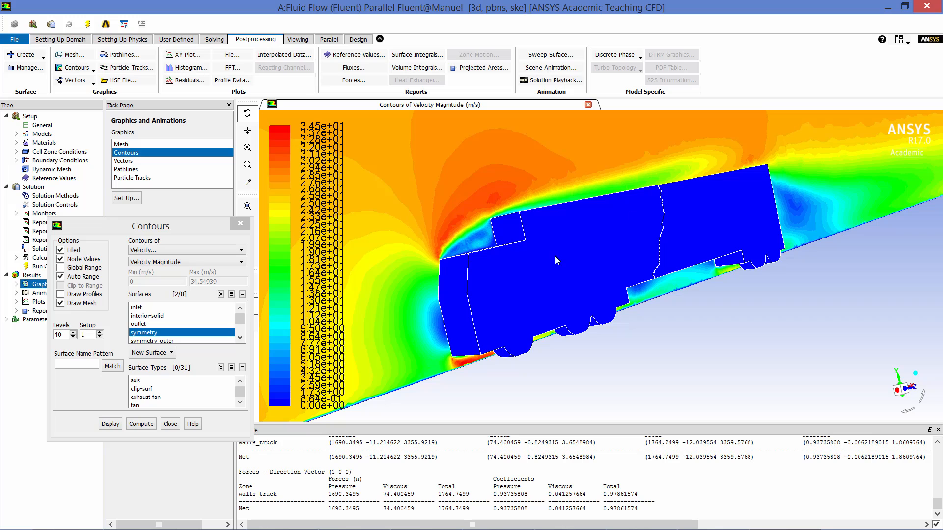
{"action": "mouse_move", "coordinate": [481, 236]}
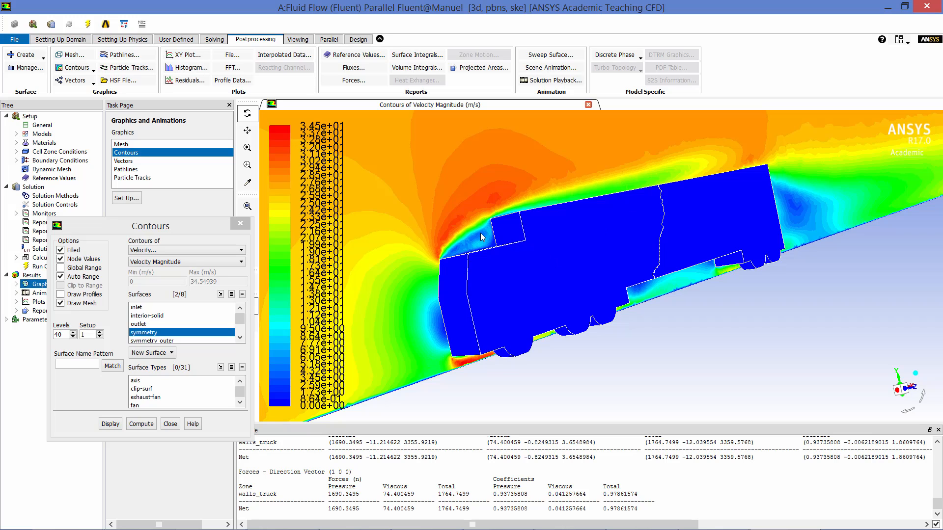
{"action": "mouse_move", "coordinate": [653, 185]}
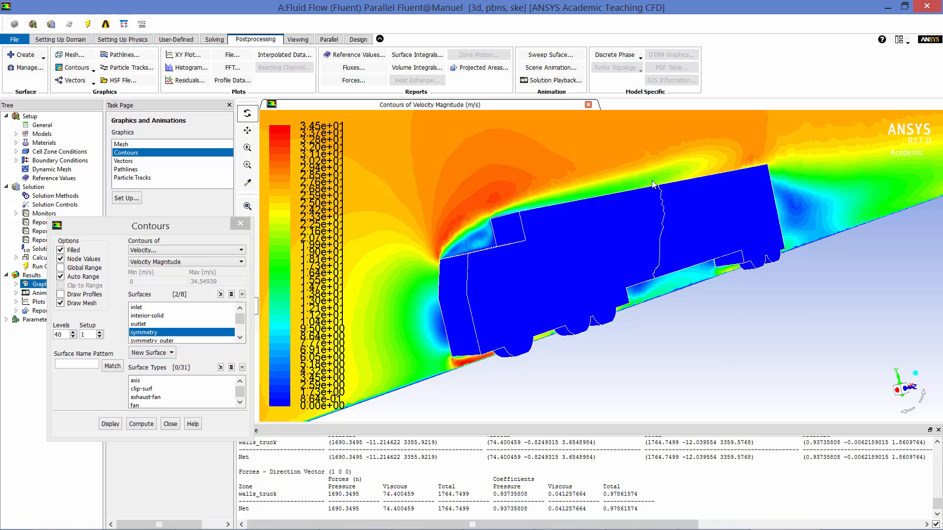